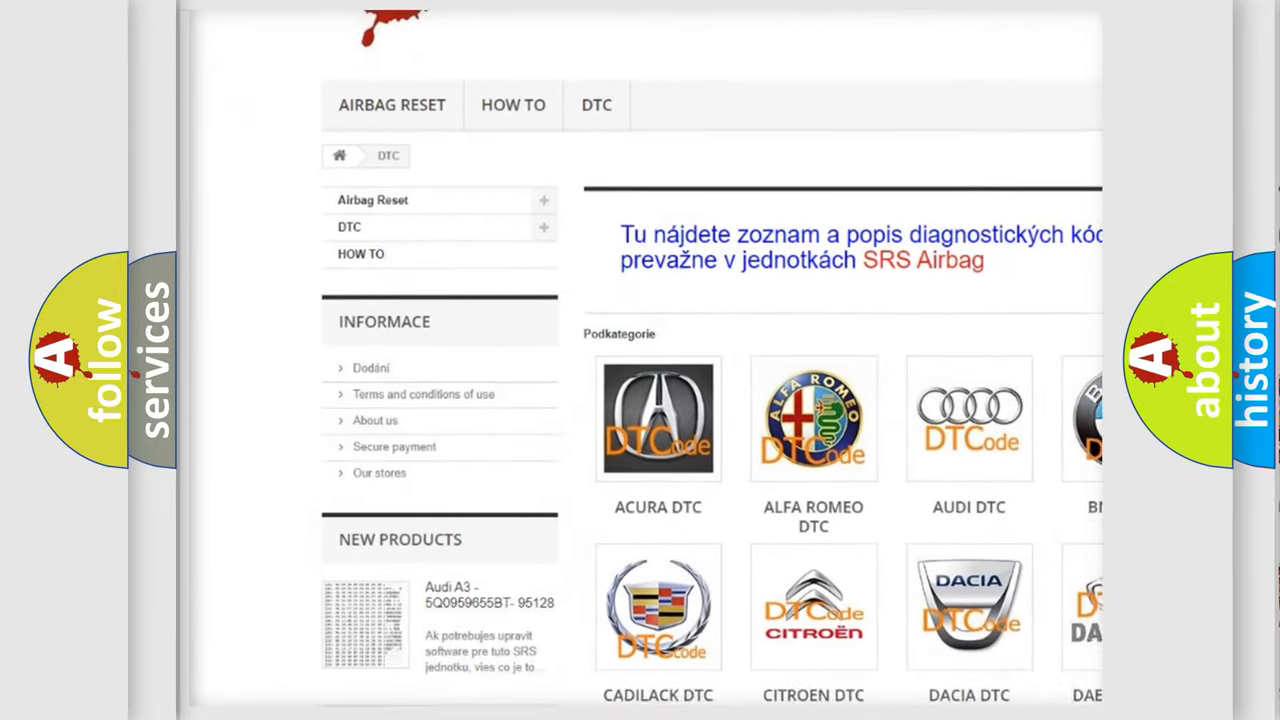
pyautogui.scroll(-3)
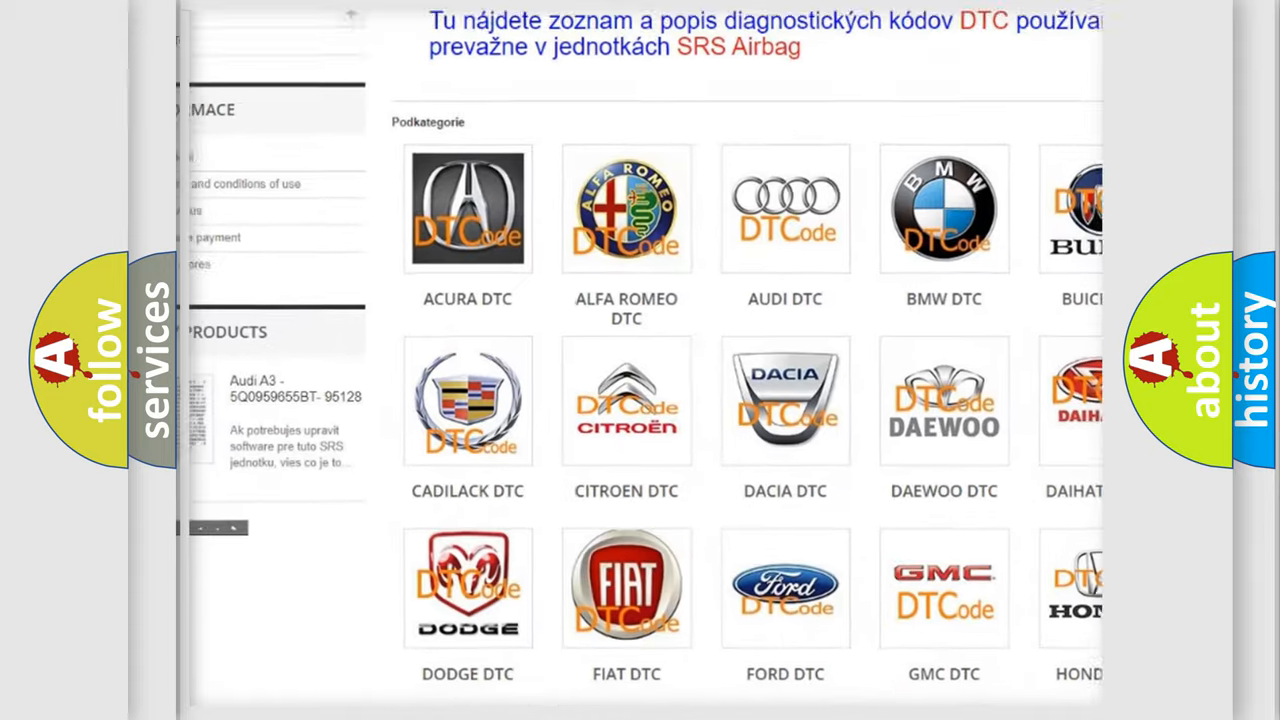